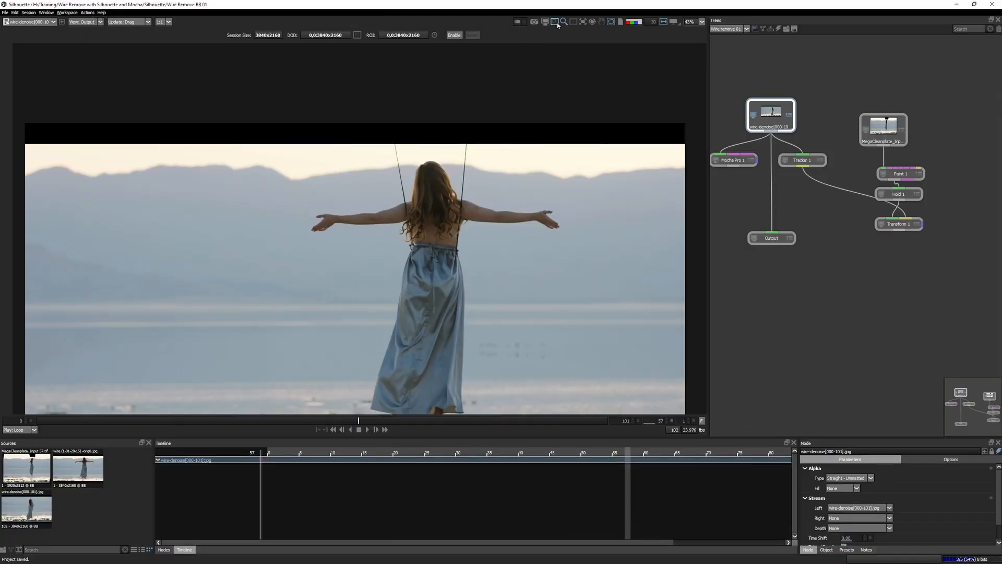
Step: Fit the plate in the viewer and add a Roto node below Tracker 1
{"action": "left_click", "coordinate": [555, 20]}
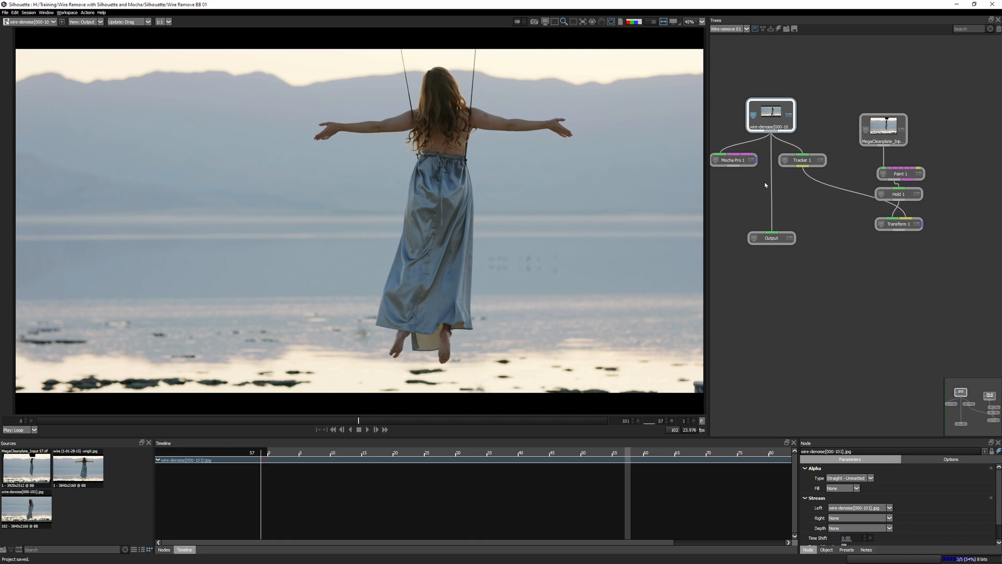
{"action": "left_click", "coordinate": [164, 549]}
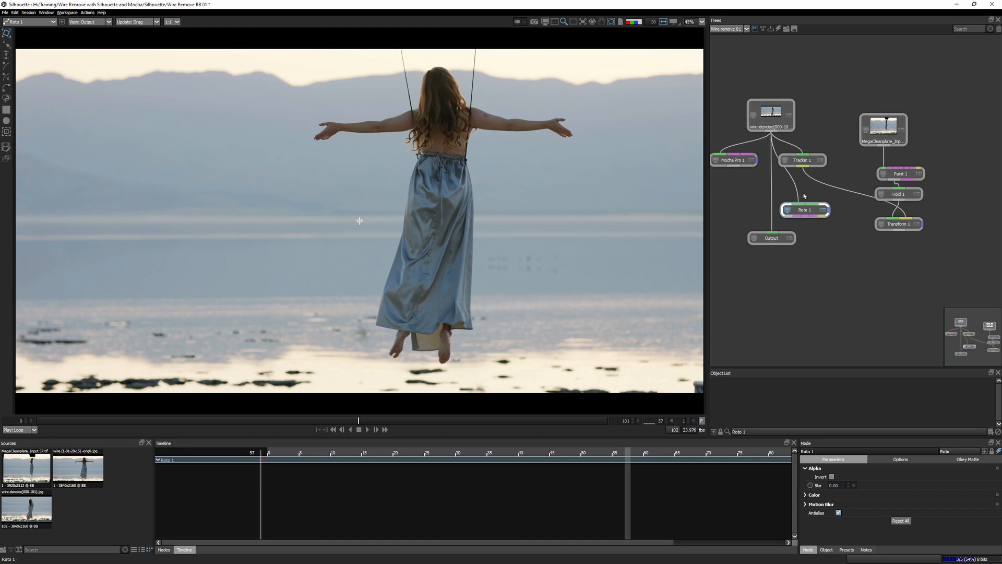
Step: Scrub the shot, then show Tracker 1's Megaplate BG and four corner tracker layers
{"action": "left_click", "coordinate": [367, 428]}
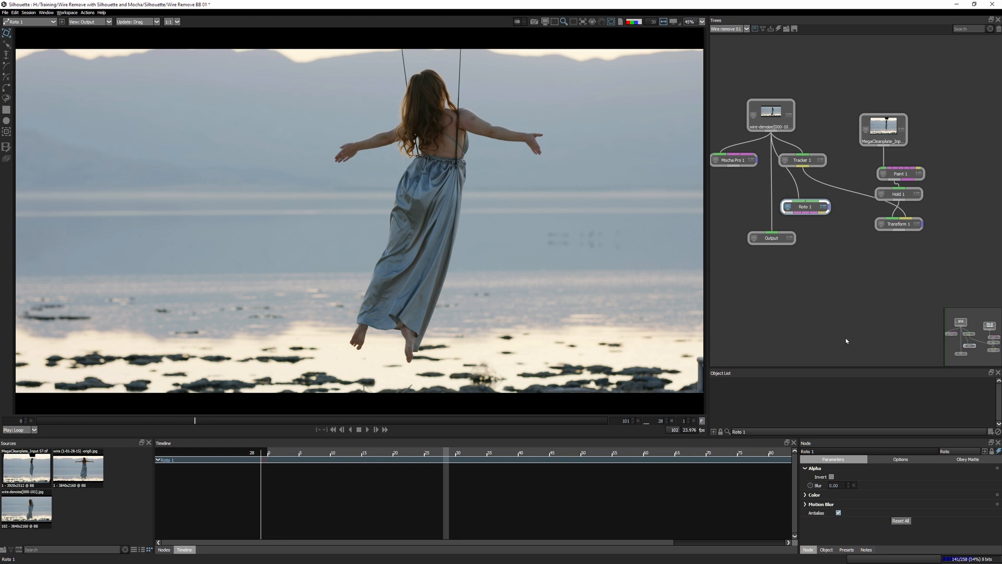
{"action": "mouse_move", "coordinate": [284, 423]}
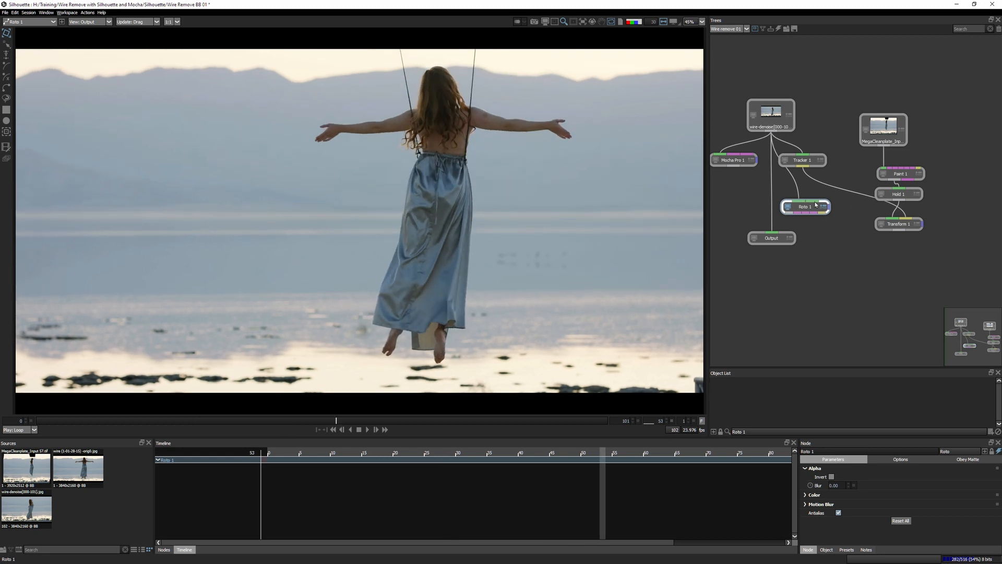
{"action": "left_click", "coordinate": [802, 159]}
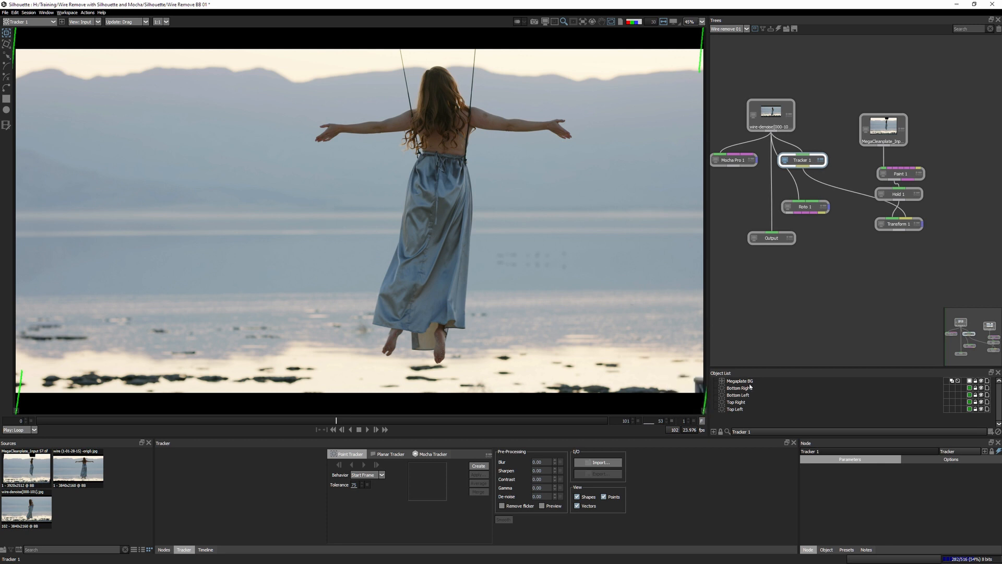
Step: Copy Tracker 1's Megaplate BG tracking layer and switch to the Roto 1 node
{"action": "left_click", "coordinate": [737, 380]}
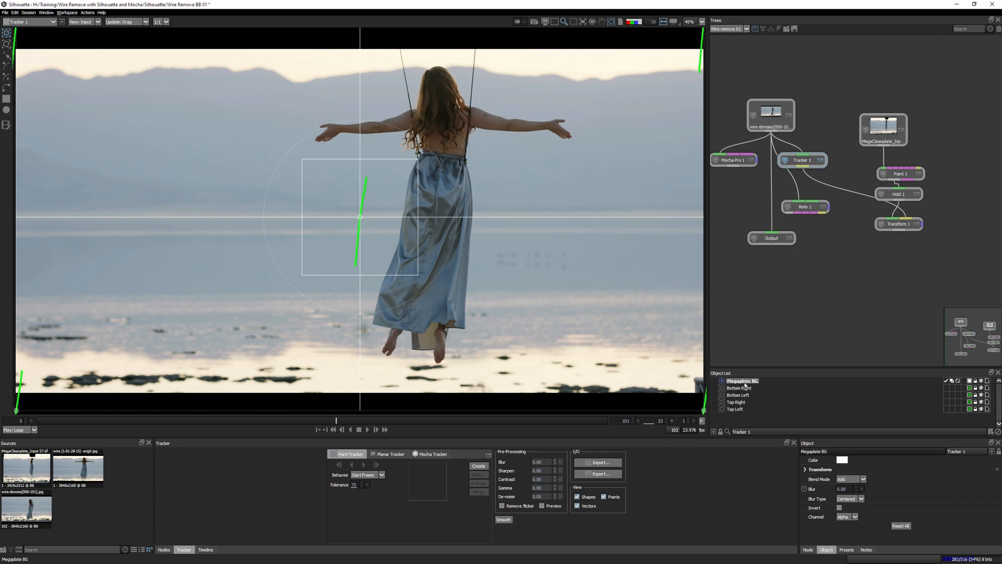
{"action": "left_click", "coordinate": [805, 206]}
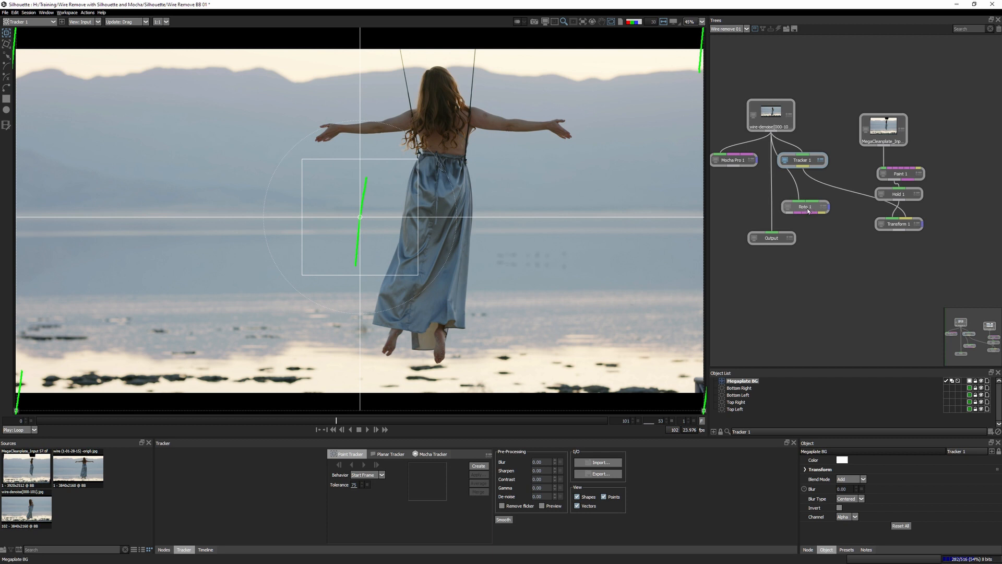
{"action": "left_click", "coordinate": [804, 205]}
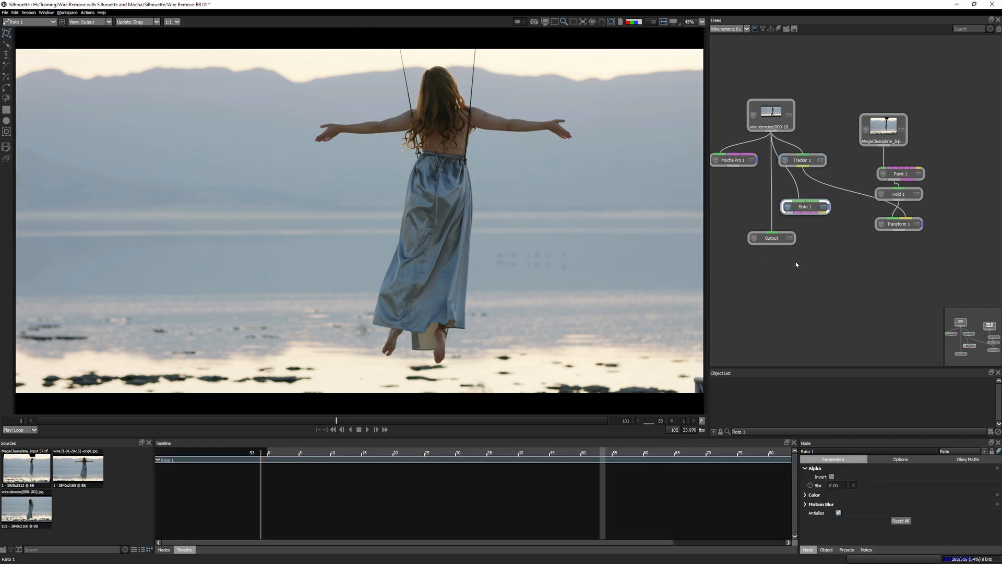
{"action": "mouse_move", "coordinate": [770, 405]}
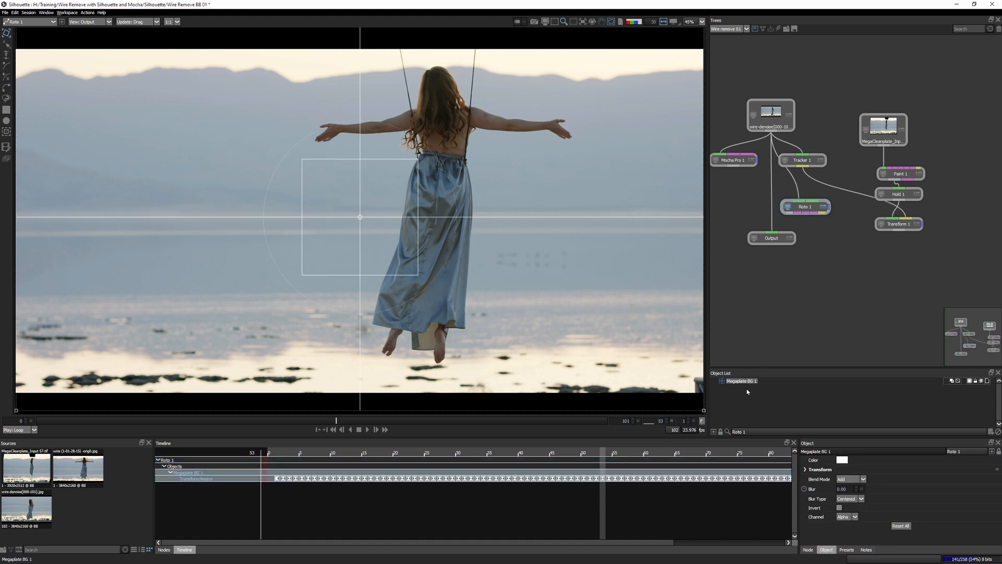
{"action": "mouse_move", "coordinate": [748, 387]}
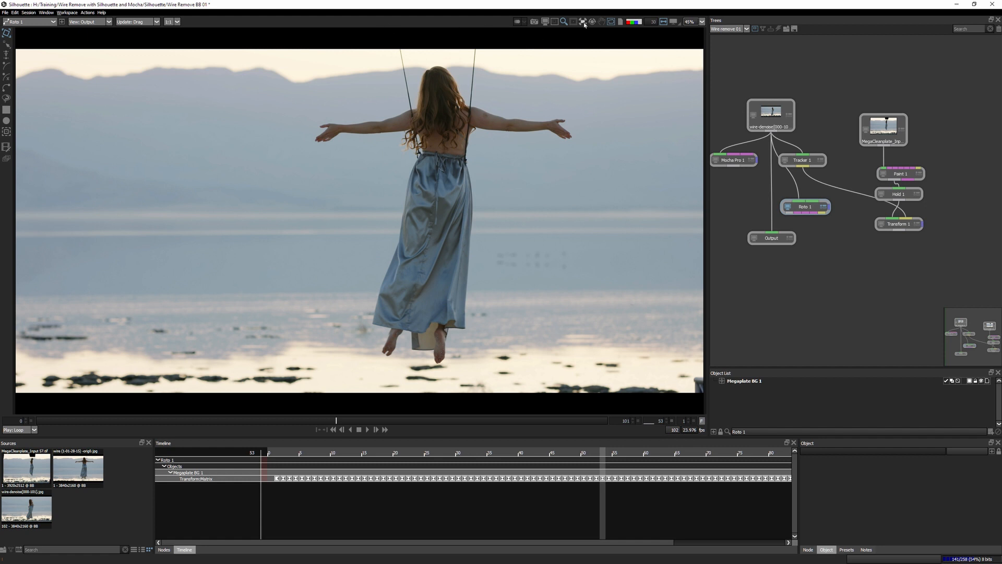
Step: Set the viewer's Stabilize option to Roto 1 > Megaplate BG 1
{"action": "left_click", "coordinate": [582, 21]}
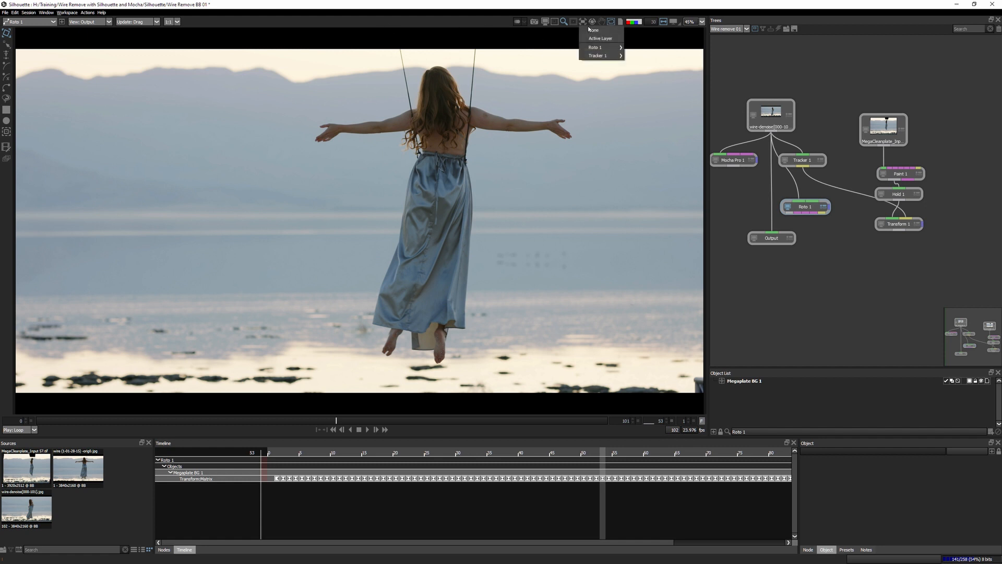
{"action": "mouse_move", "coordinate": [601, 38]}
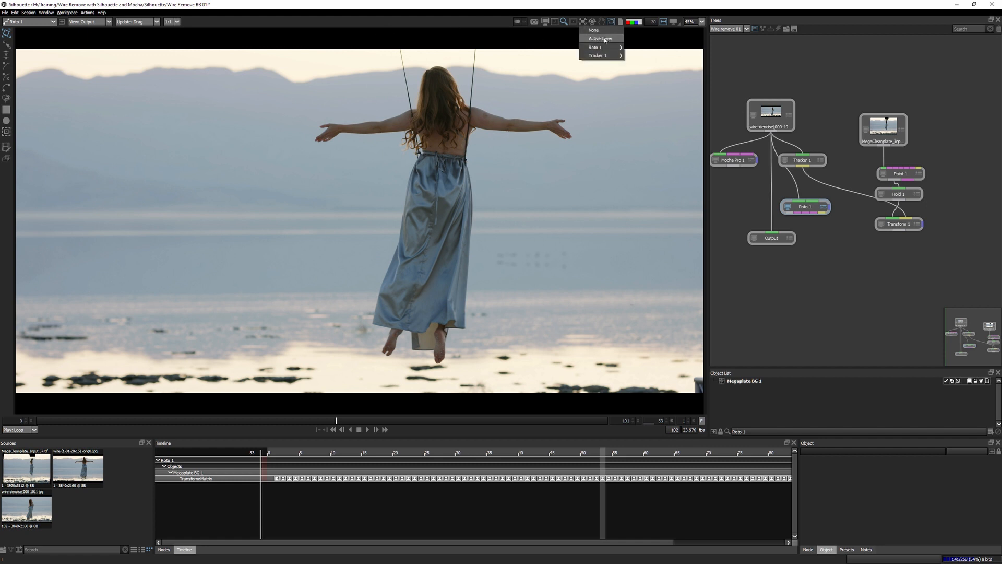
{"action": "mouse_move", "coordinate": [595, 47]}
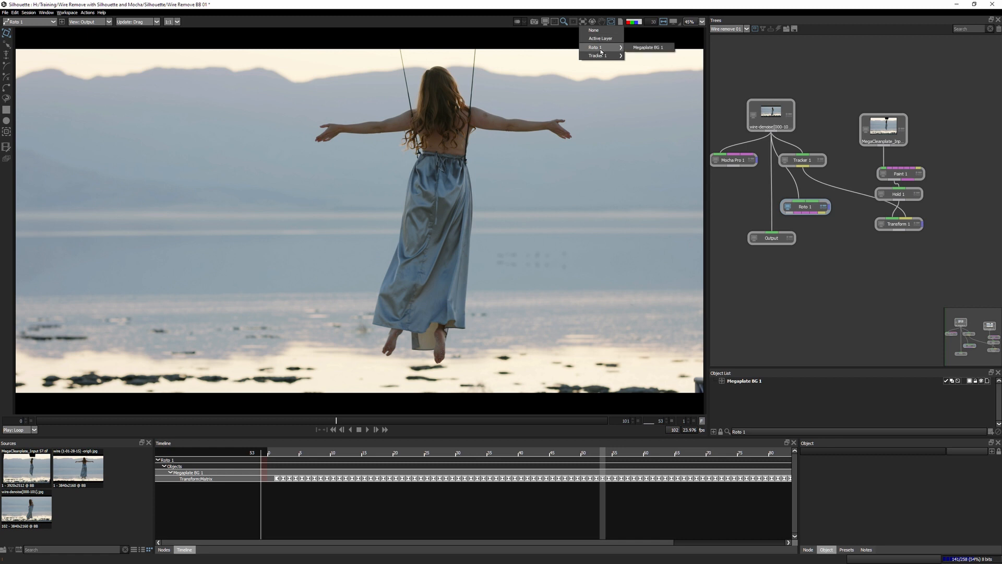
{"action": "mouse_move", "coordinate": [599, 56]}
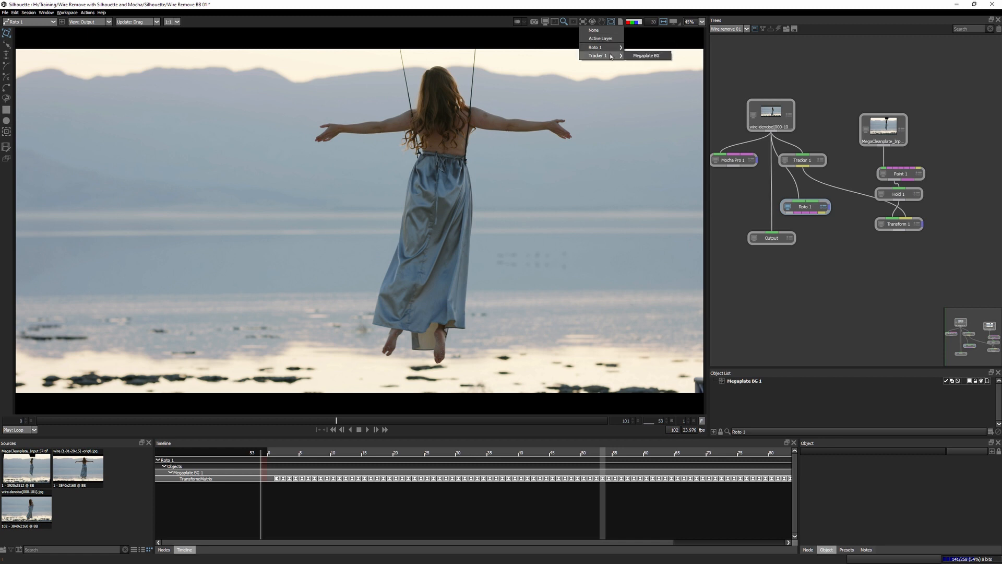
{"action": "mouse_move", "coordinate": [598, 48]}
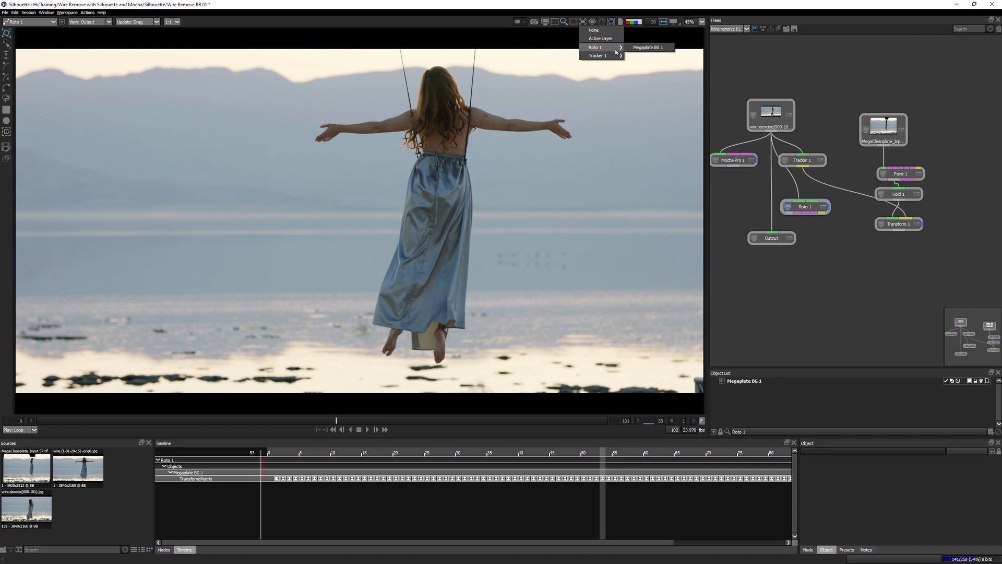
{"action": "mouse_move", "coordinate": [647, 46]}
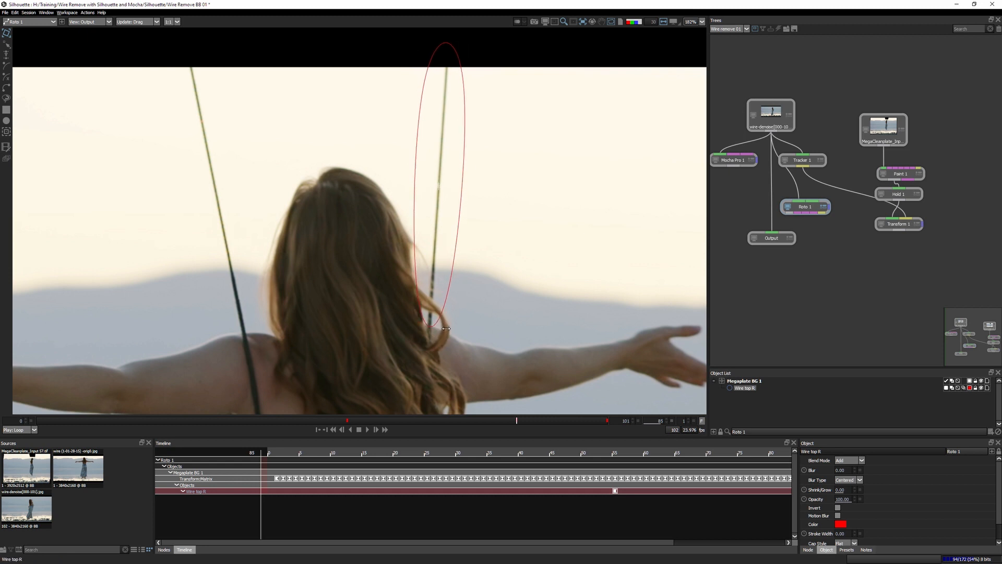
Step: Reshape Wire top R on successive frames to follow the moving right wire
{"action": "left_click", "coordinate": [438, 186]}
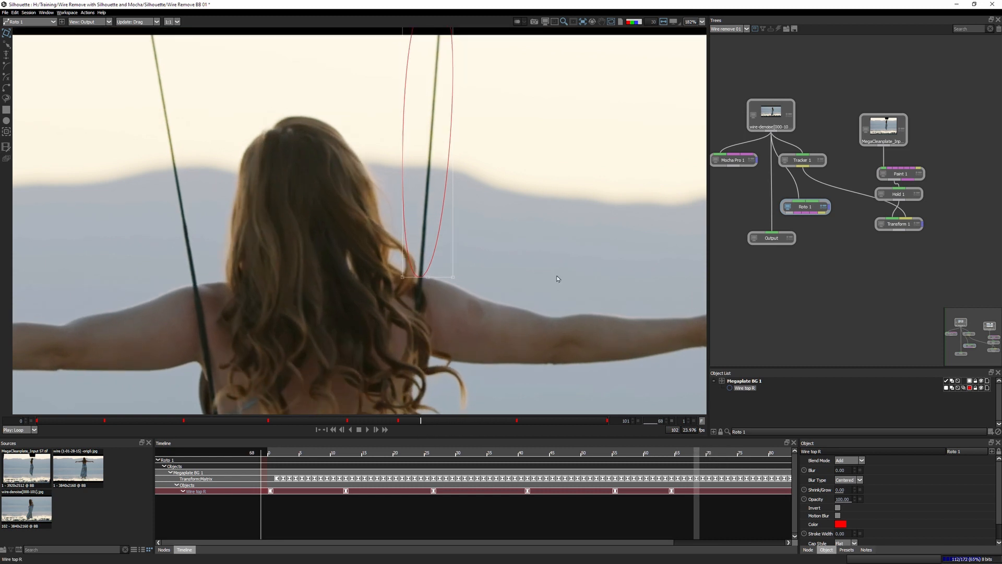
Step: Draw X-Spline 1 around the left wire's top and clear the point selection
{"action": "left_click", "coordinate": [745, 381]}
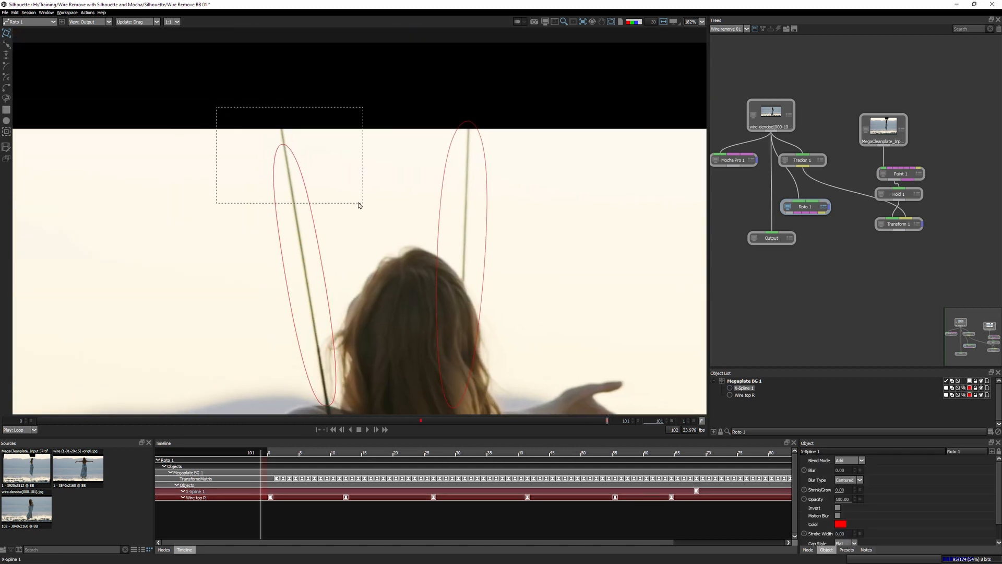
{"action": "left_click", "coordinate": [280, 153]}
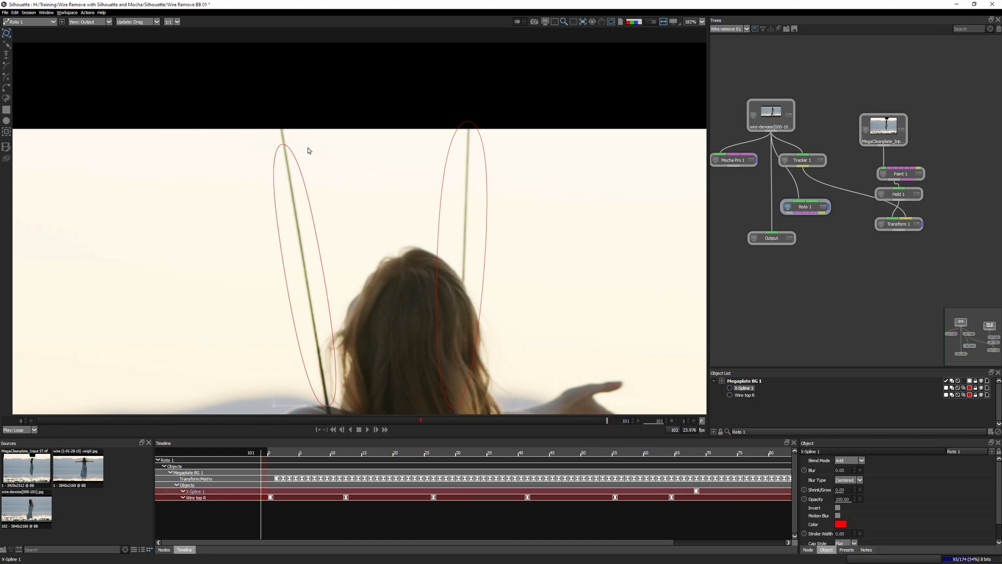
{"action": "mouse_move", "coordinate": [301, 146]}
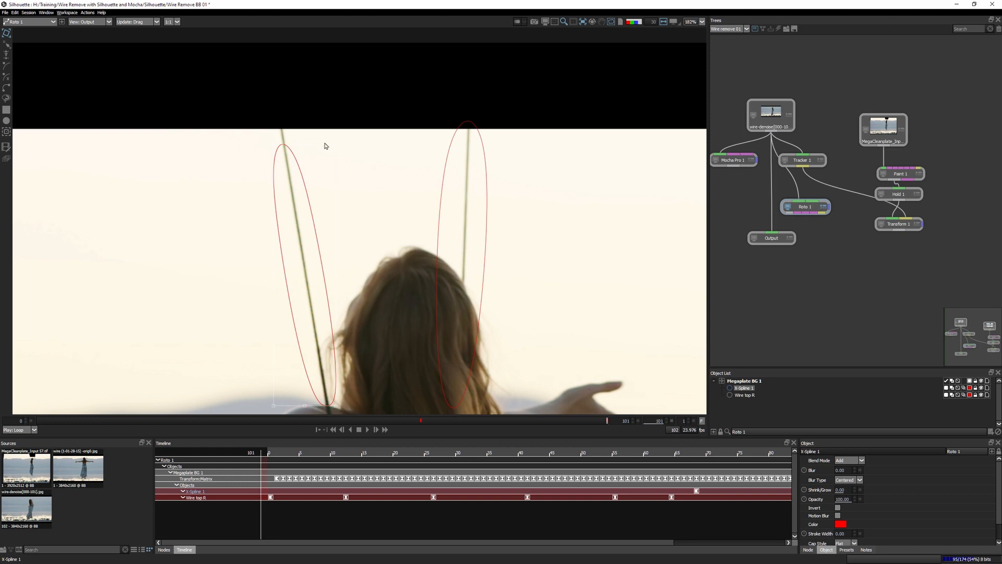
{"action": "mouse_move", "coordinate": [322, 396]}
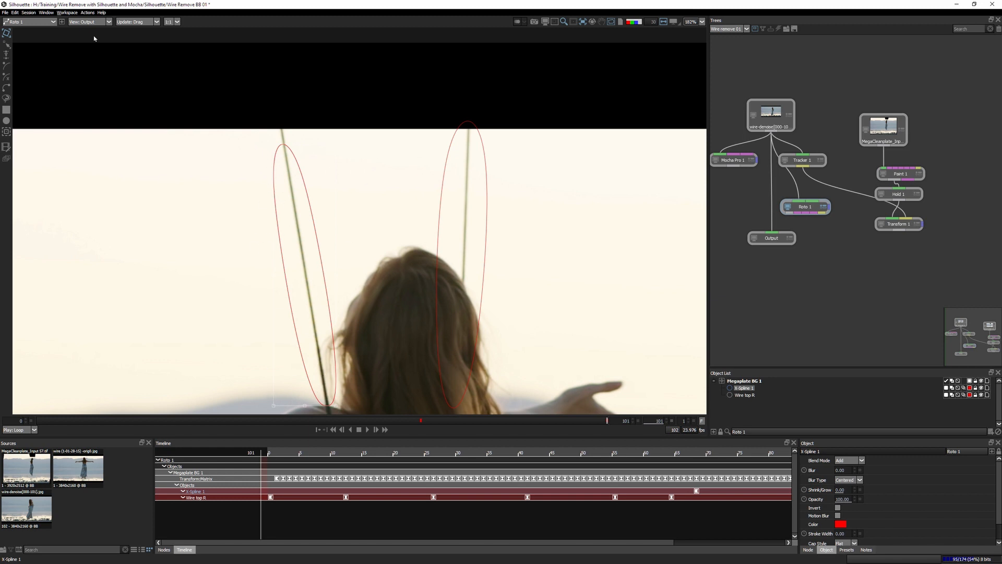
Step: Set the bounding box colour preference to dark green and accept Preferences
{"action": "left_click", "coordinate": [14, 12]}
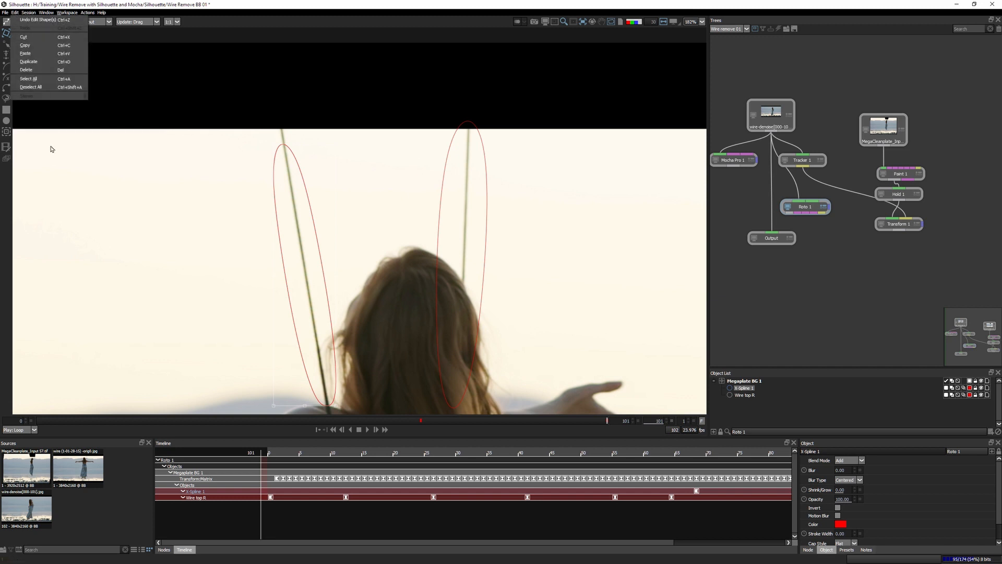
{"action": "left_click", "coordinate": [6, 12]}
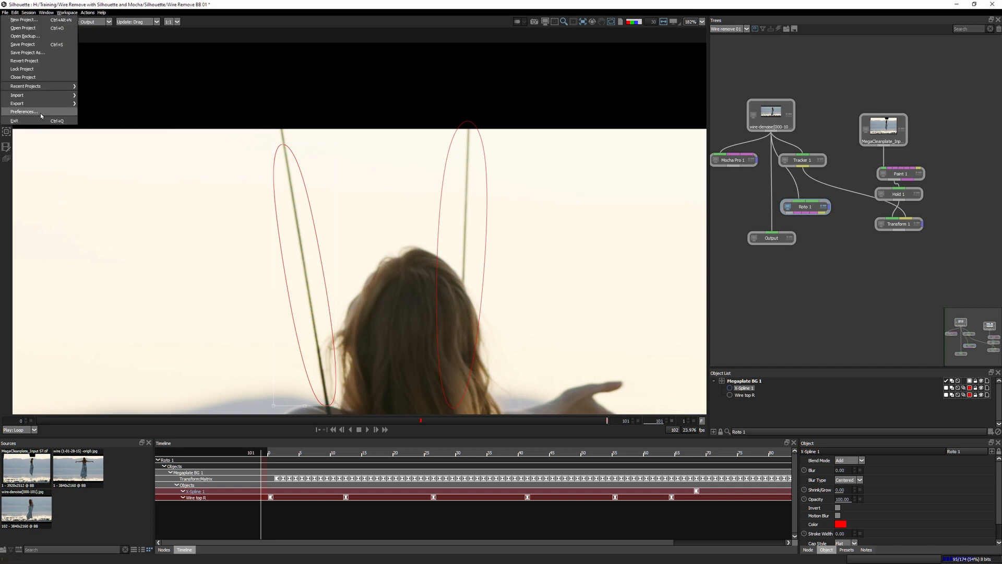
{"action": "left_click", "coordinate": [23, 111]}
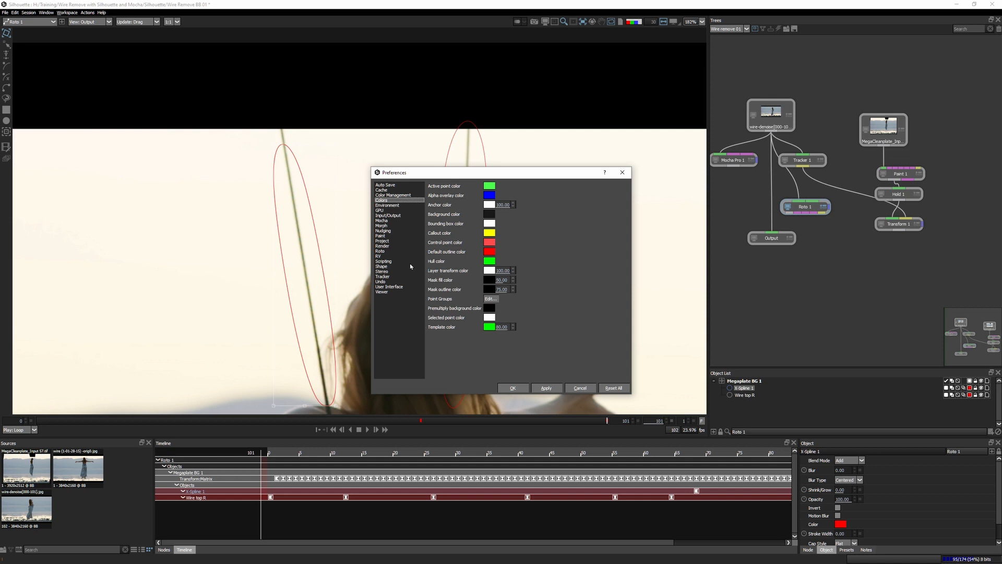
{"action": "mouse_move", "coordinate": [413, 212]}
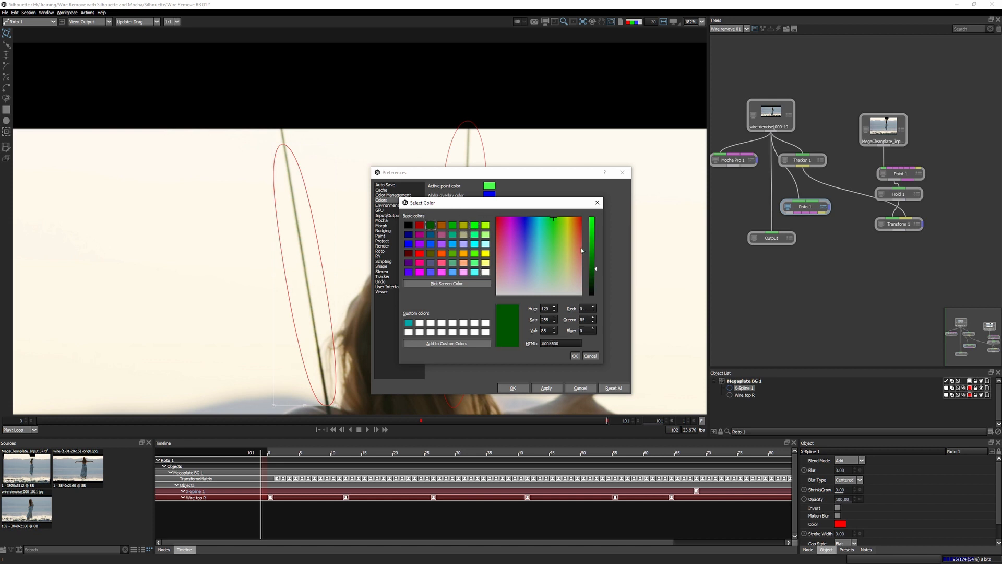
{"action": "left_click", "coordinate": [574, 356]}
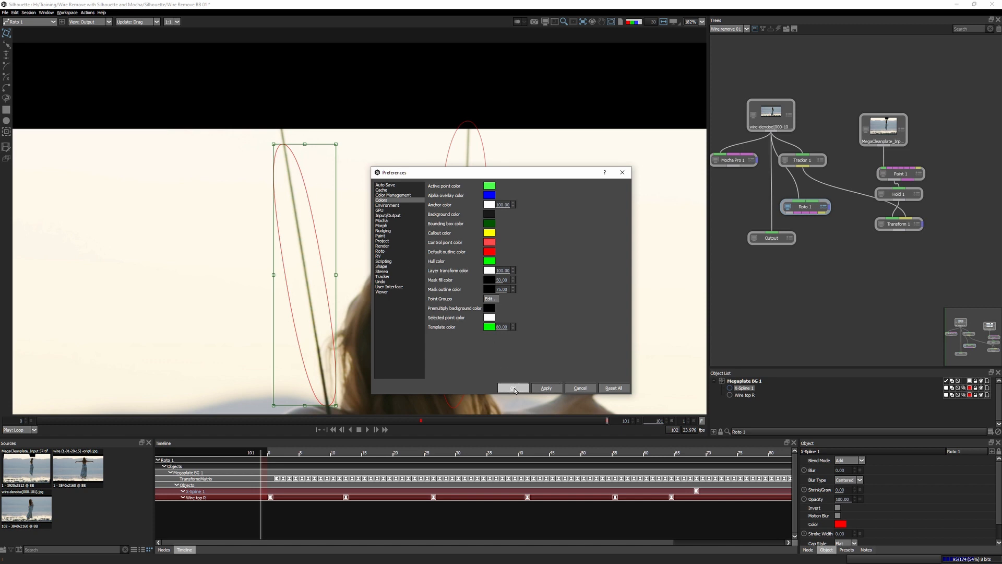
{"action": "left_click", "coordinate": [513, 388]}
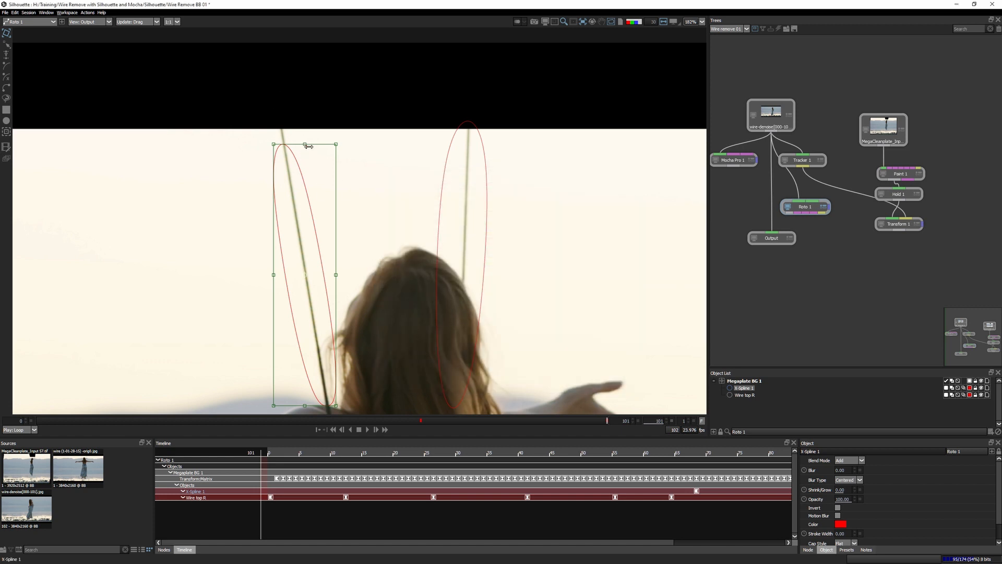
Step: Stretch the Wire top L shape upward from its top, then select the Output node
{"action": "left_click_drag", "start_coordinate": [305, 146], "coordinate": [305, 118]}
{"action": "type", "text": "Wire top L"}
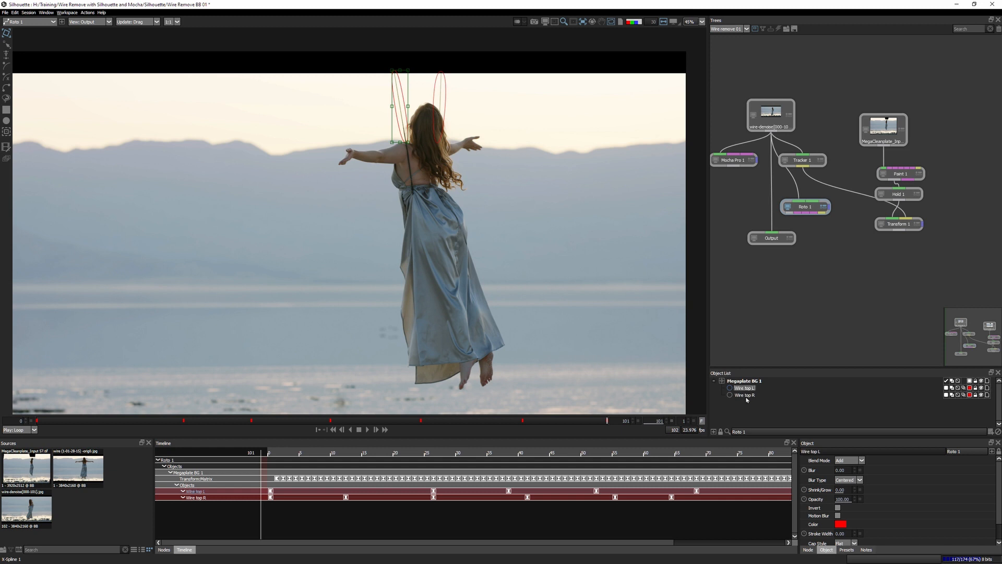
{"action": "left_click", "coordinate": [804, 205]}
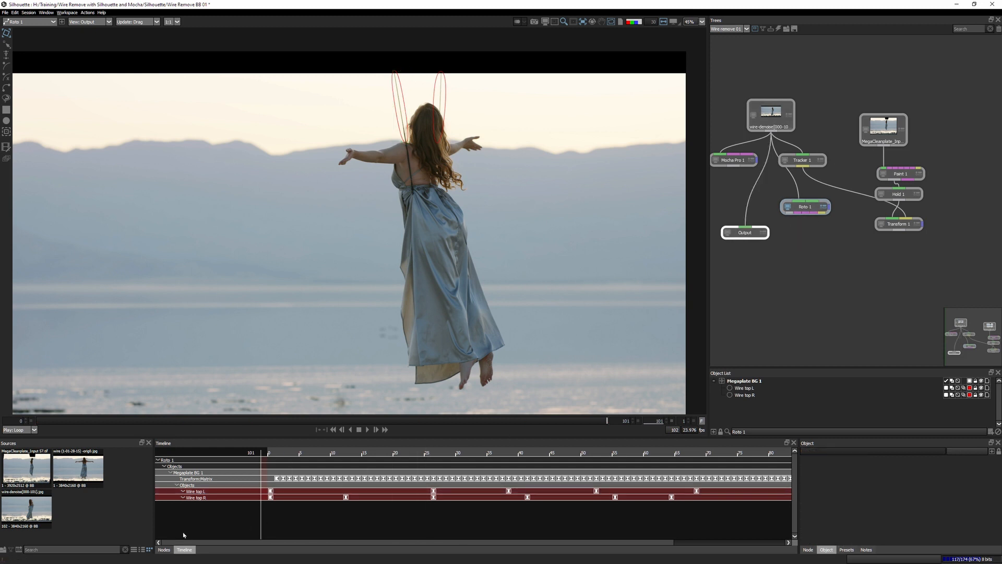
Step: Add a Composite node to the tree from the Composite node category
{"action": "left_click", "coordinate": [163, 550]}
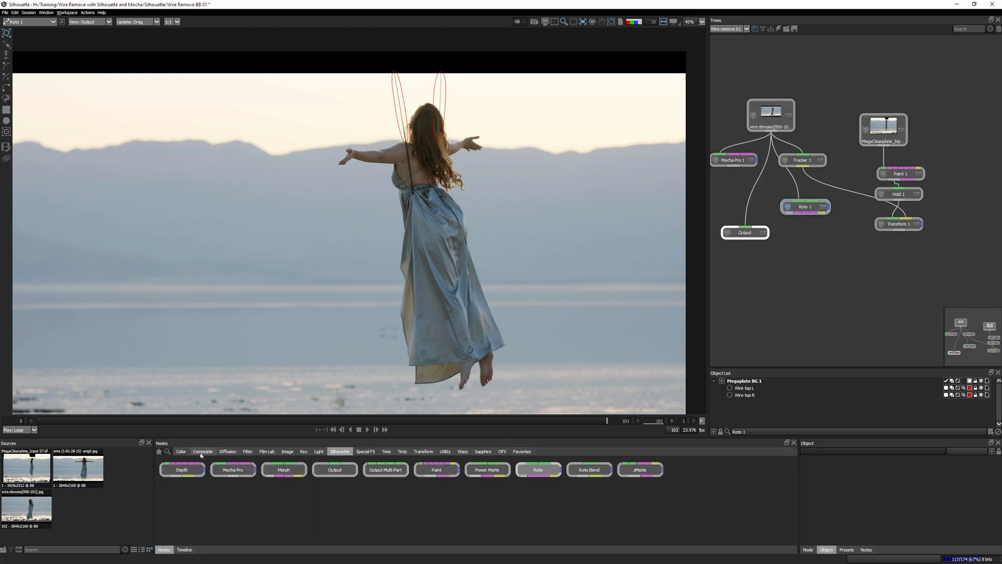
{"action": "left_click", "coordinate": [202, 451]}
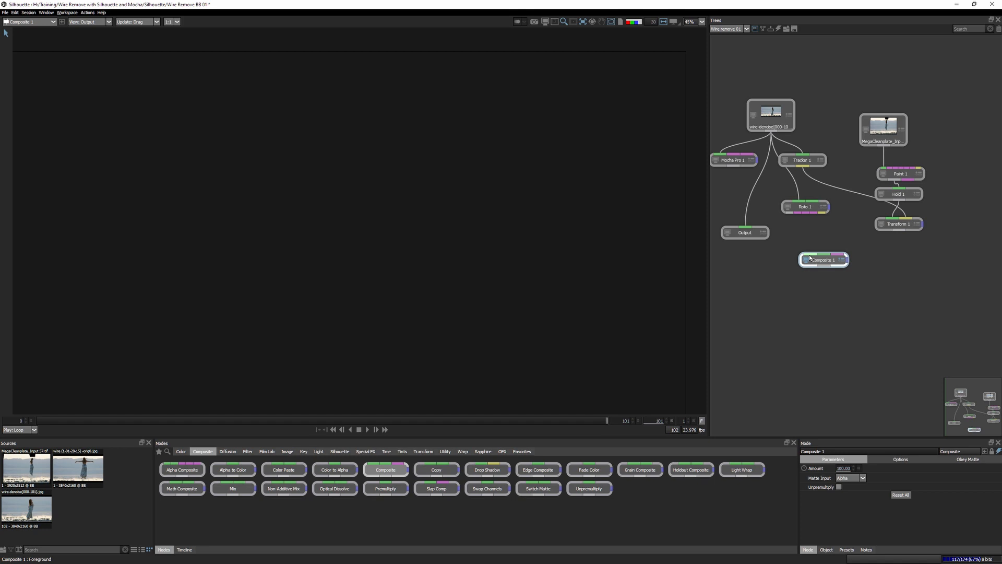
{"action": "left_click", "coordinate": [823, 258]}
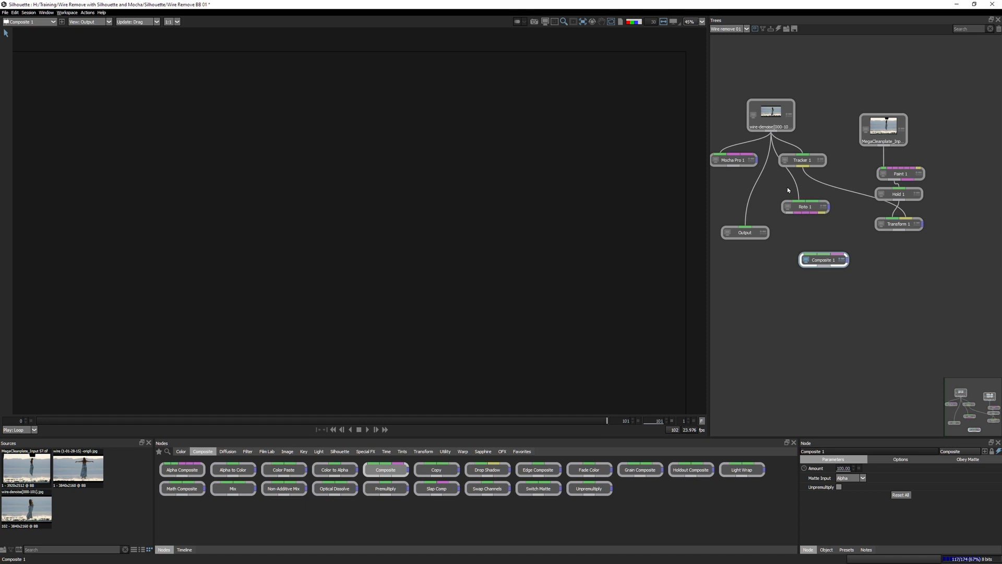
{"action": "left_click", "coordinate": [823, 259]}
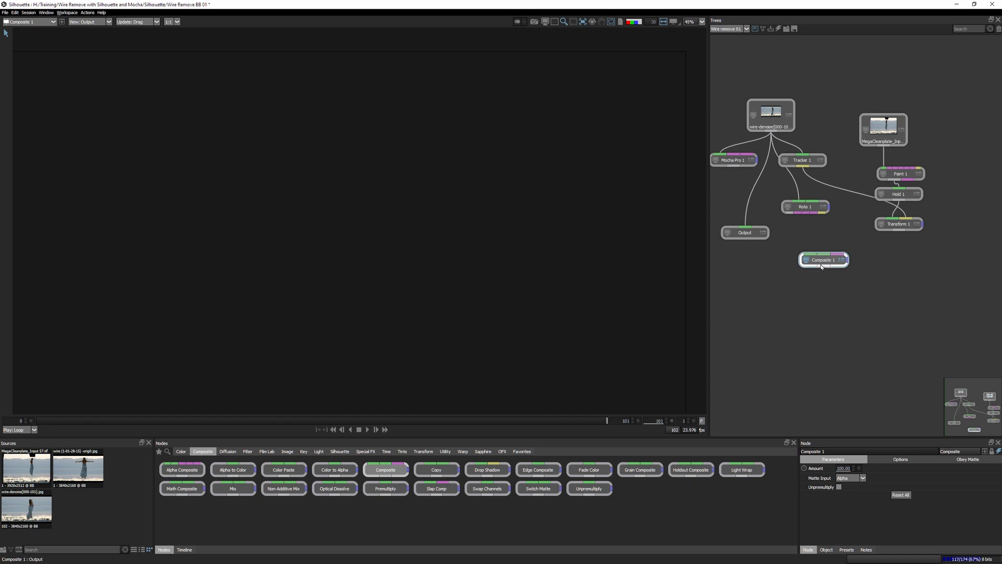
Step: Connect the Roto 1 mask and the clean plate into Composite 1
{"action": "left_click", "coordinate": [801, 160]}
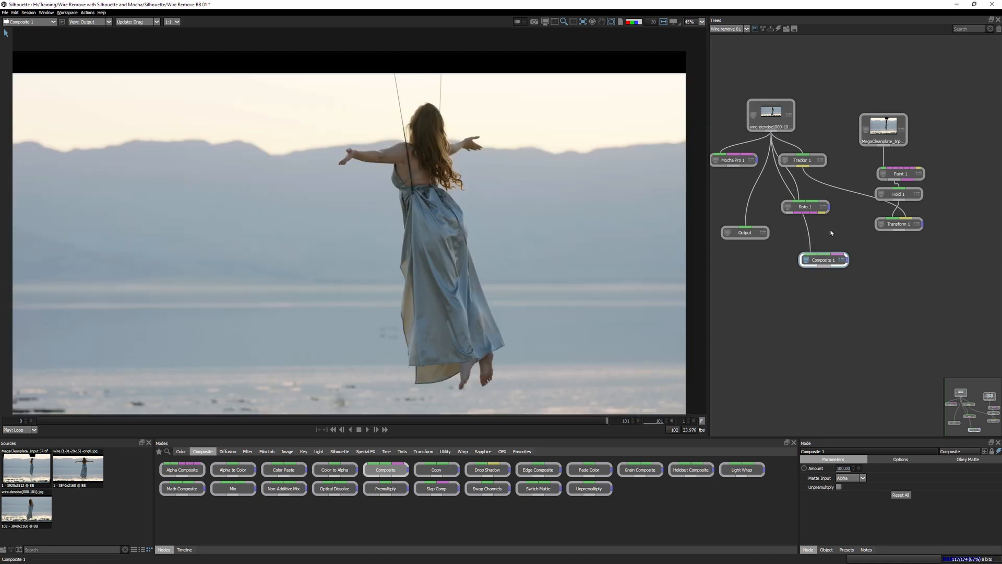
{"action": "left_click", "coordinate": [828, 206]}
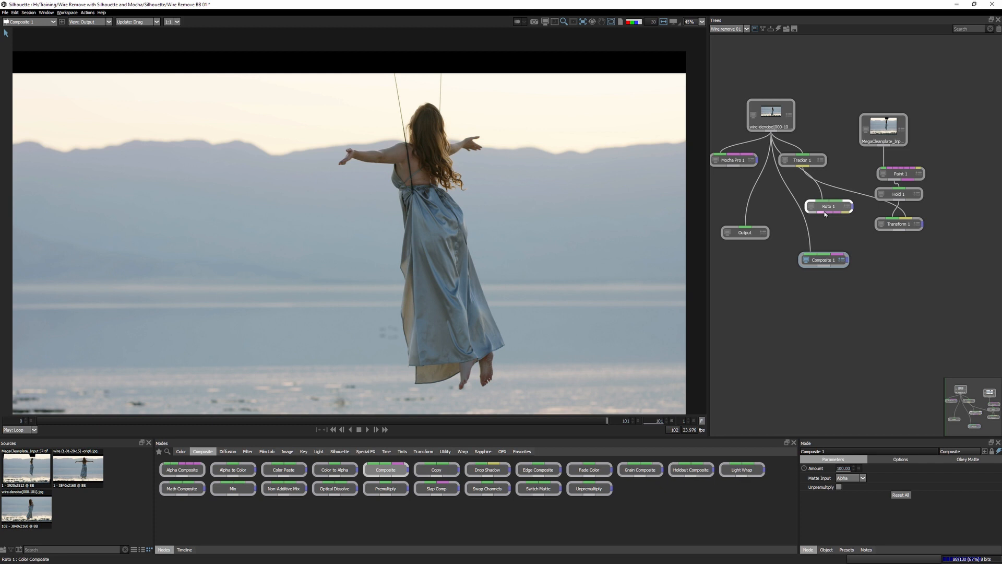
{"action": "mouse_move", "coordinate": [823, 224]}
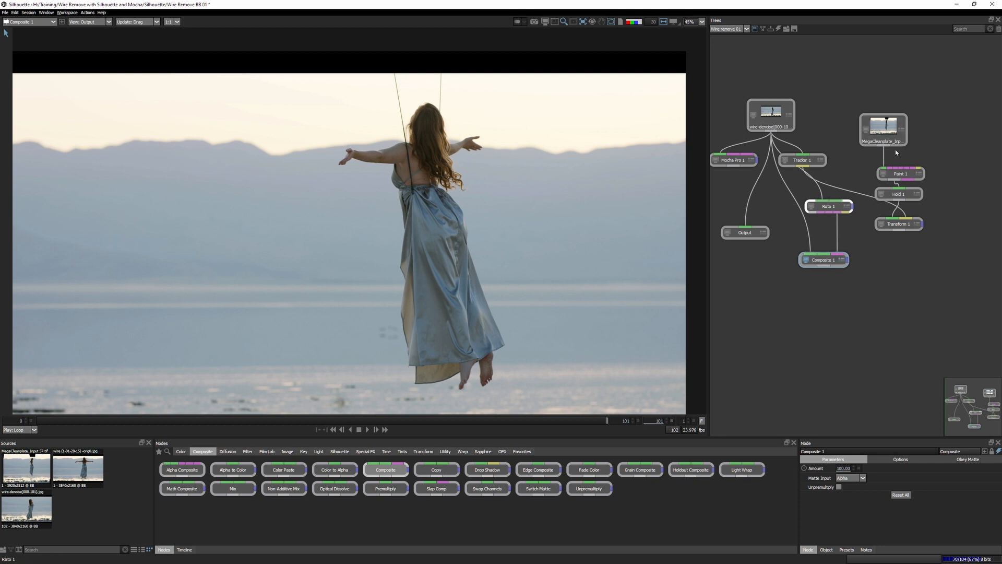
{"action": "left_click", "coordinate": [898, 224]}
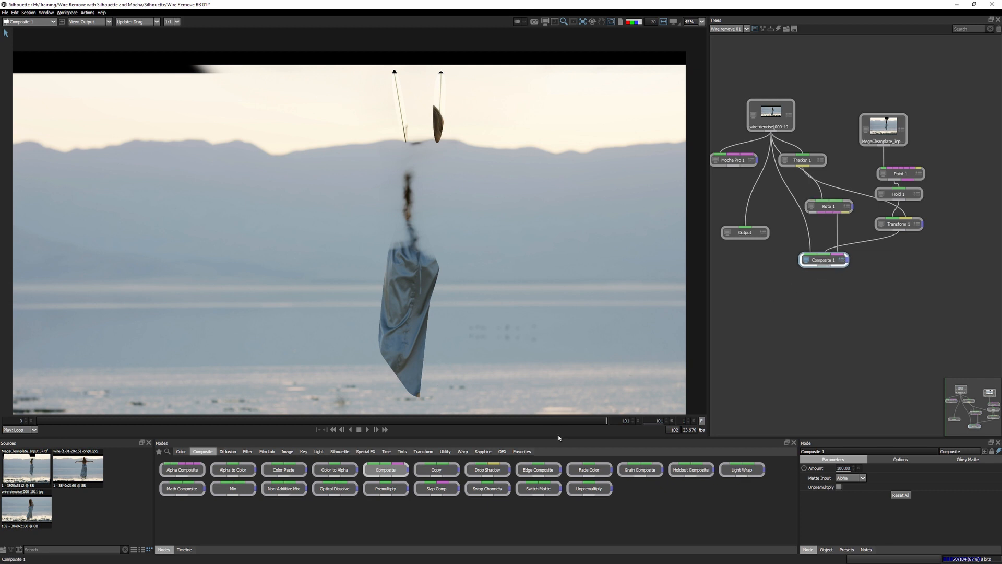
Step: Tick Invert under Alpha on Roto 1 and scrub the shot to review the composite
{"action": "left_click", "coordinate": [829, 206]}
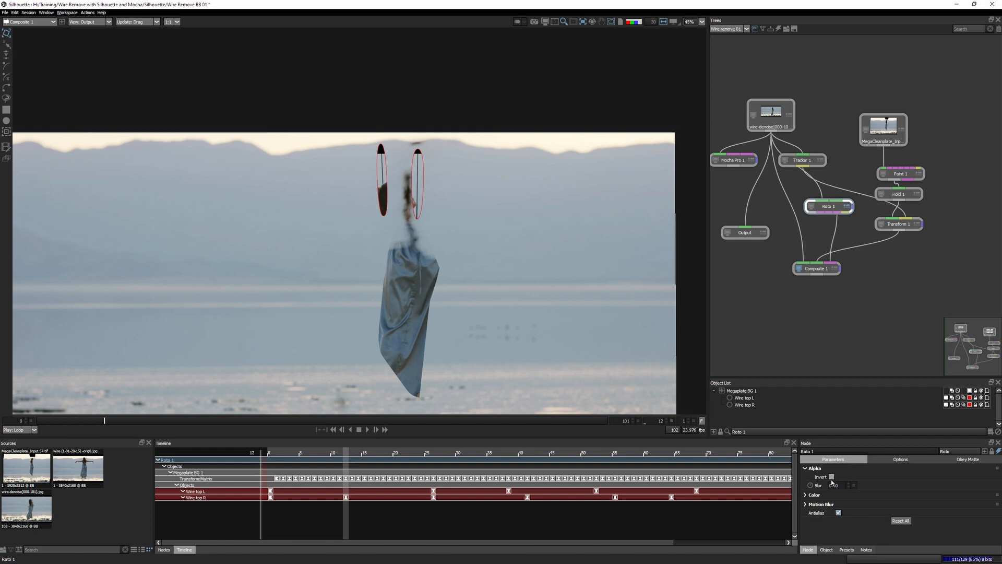
{"action": "left_click", "coordinate": [832, 476]}
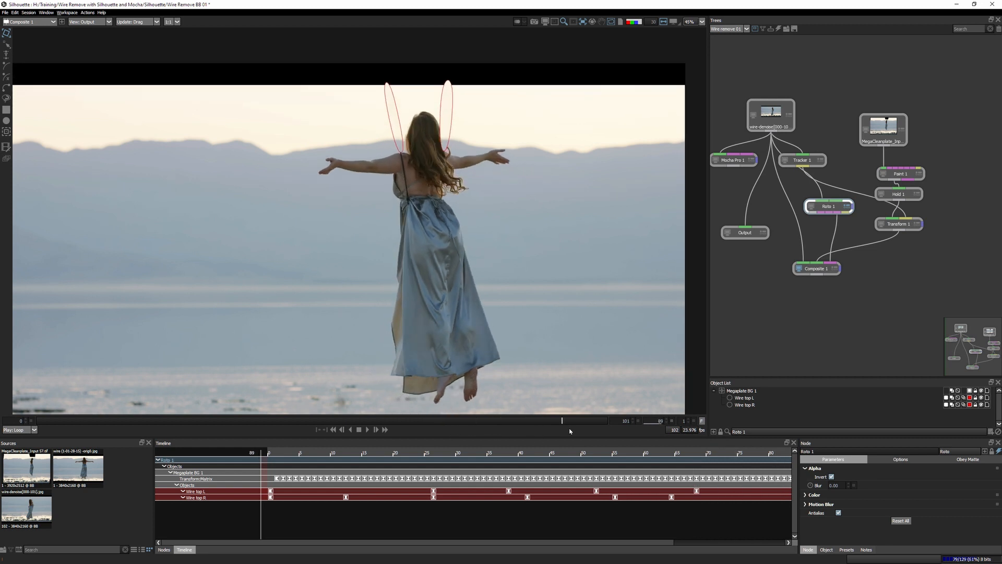
{"action": "left_click", "coordinate": [583, 20]}
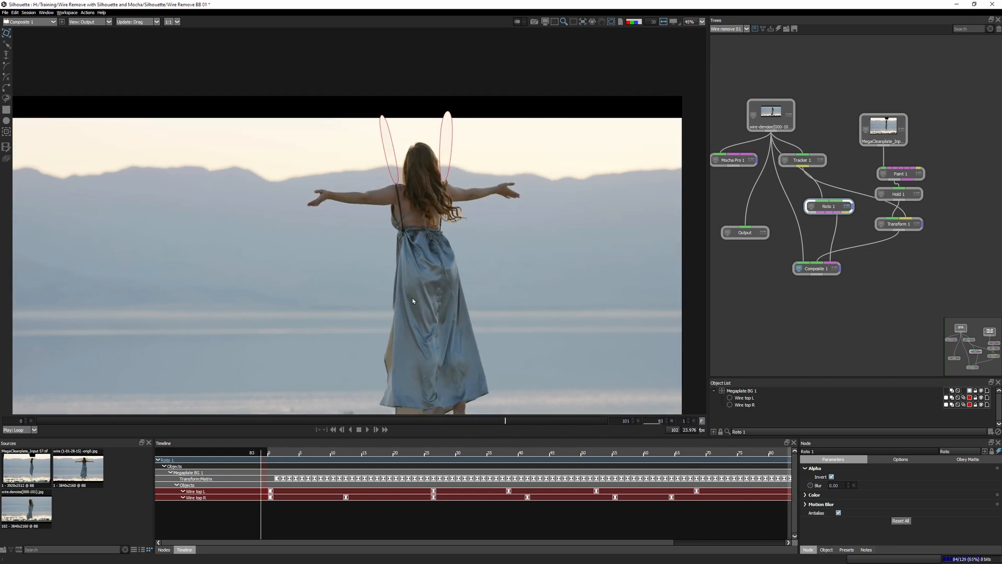
{"action": "left_click", "coordinate": [367, 429]}
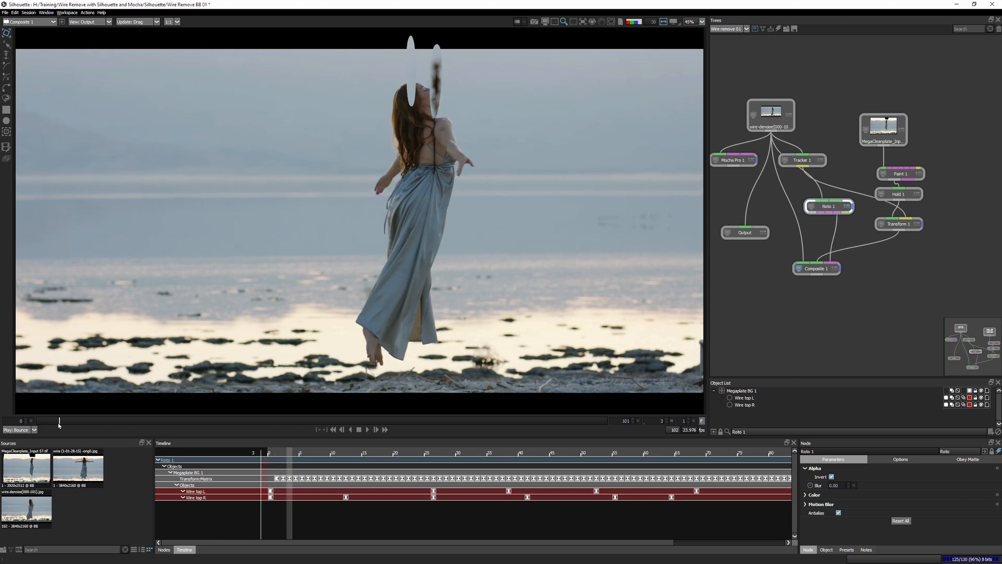
{"action": "left_click", "coordinate": [367, 429]}
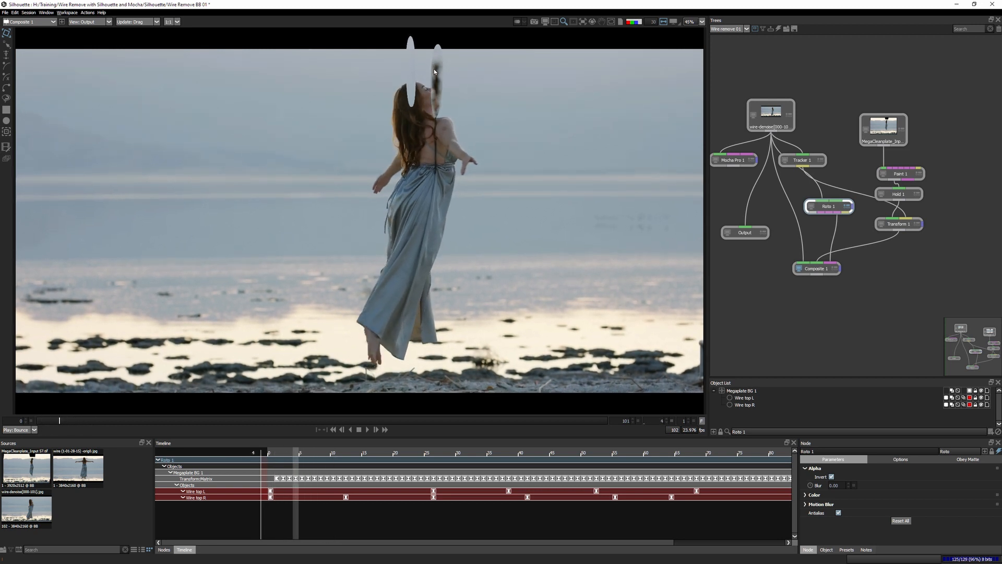
{"action": "mouse_move", "coordinate": [442, 80]}
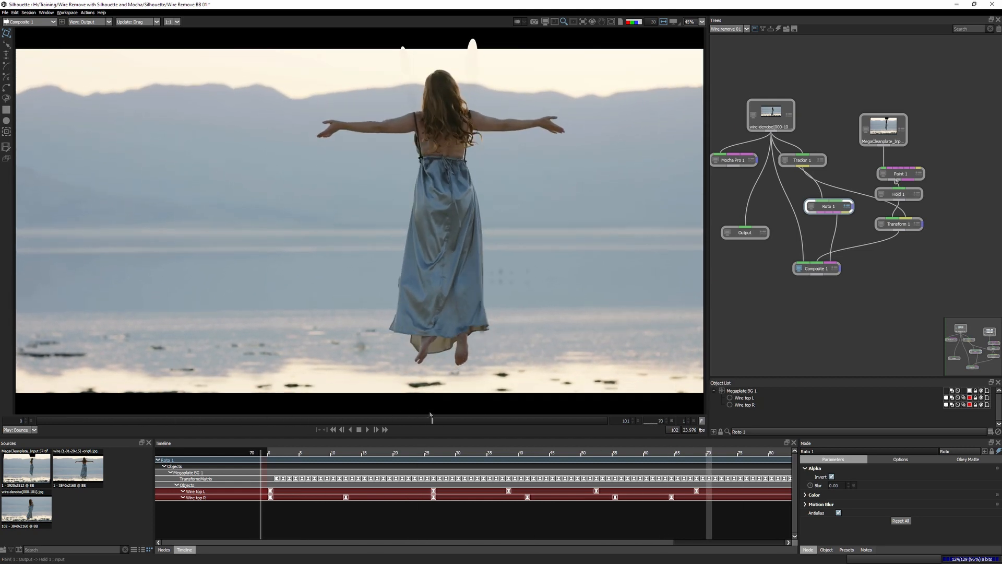
Step: Zoom into the Paint 1 clean plate, paint out the wire streak above the fabric, then view the composite
{"action": "left_click", "coordinate": [897, 193]}
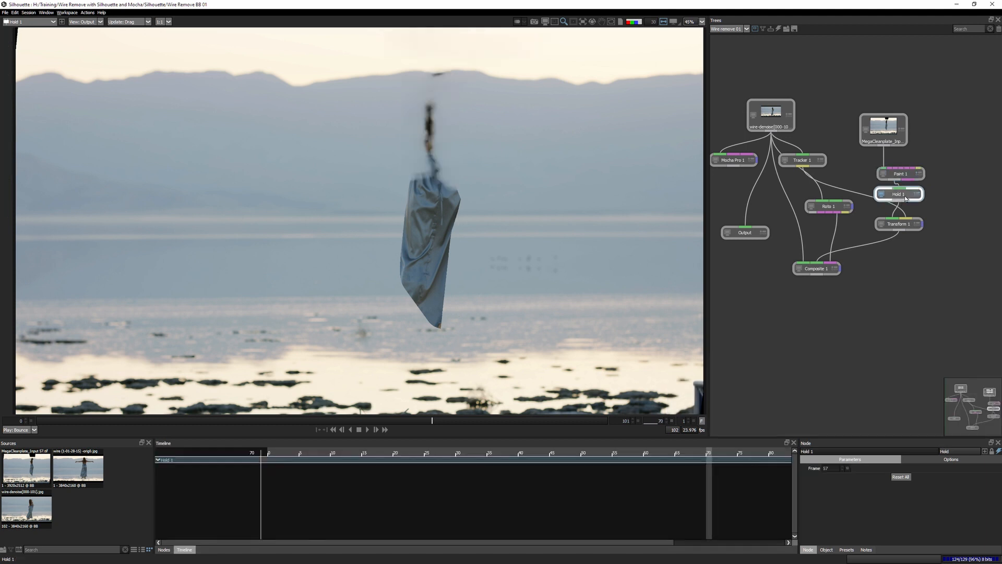
{"action": "left_click", "coordinate": [899, 174]}
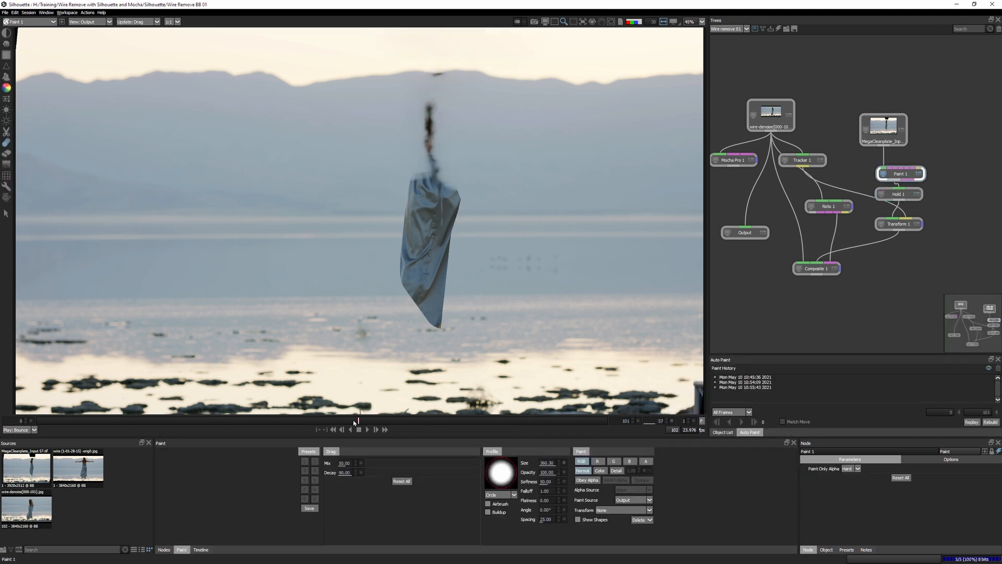
{"action": "mouse_move", "coordinate": [686, 394]}
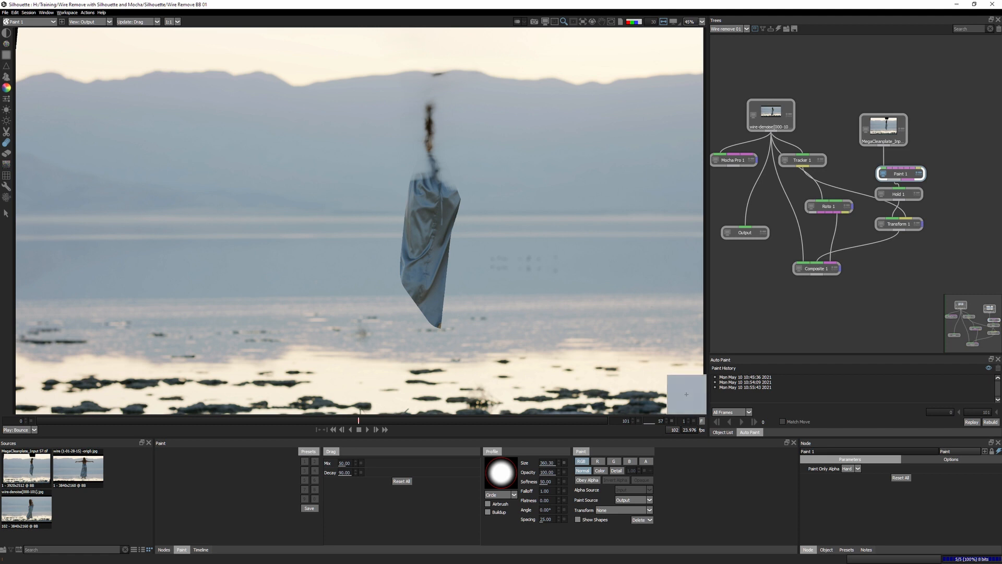
{"action": "mouse_move", "coordinate": [479, 123]}
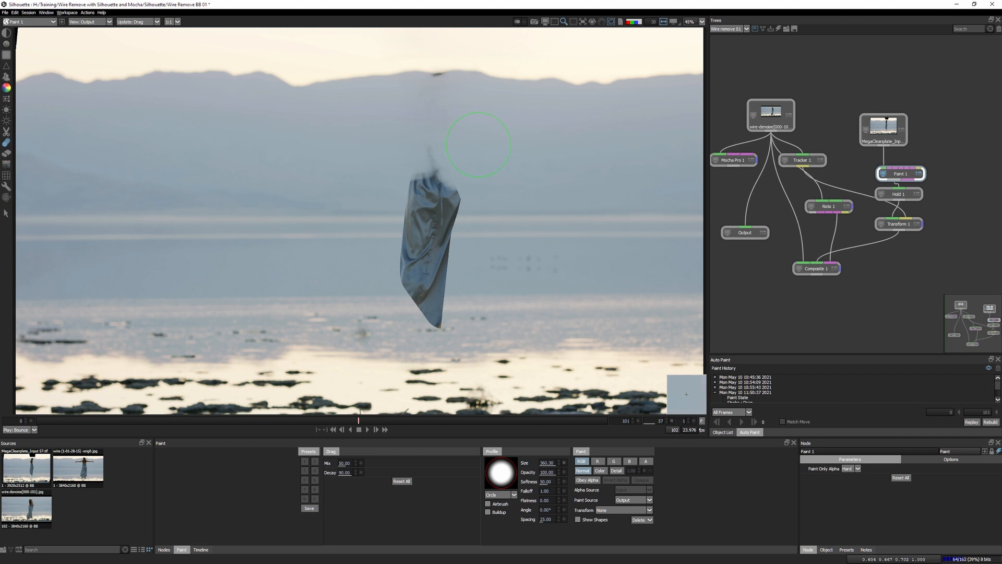
{"action": "scroll", "scroll_direction": "up", "scroll_amount": 3}
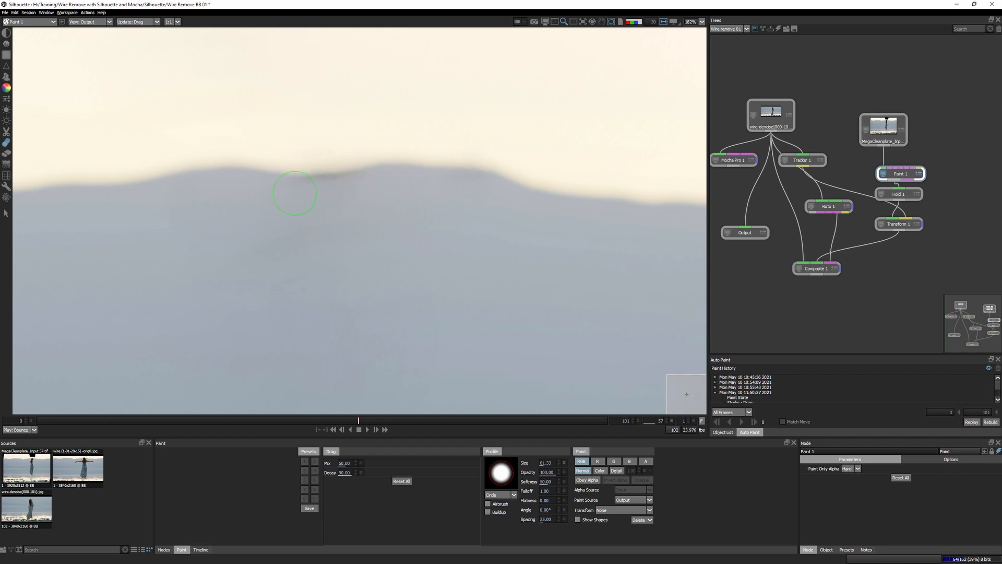
{"action": "mouse_move", "coordinate": [355, 243]}
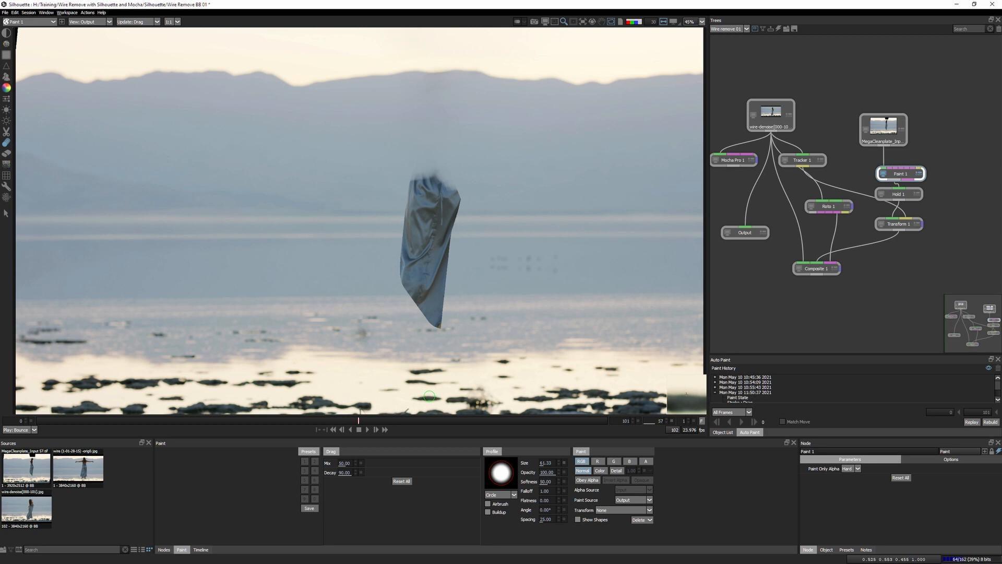
{"action": "left_click", "coordinate": [816, 267]}
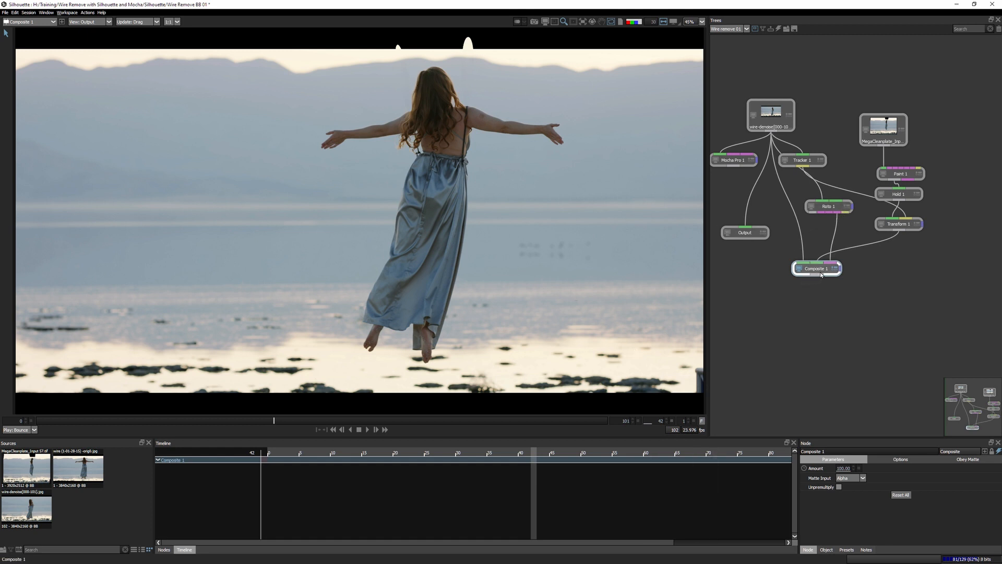
Step: Select the Roto 1 node and set its Alpha Blur to 5
{"action": "left_click", "coordinate": [827, 205]}
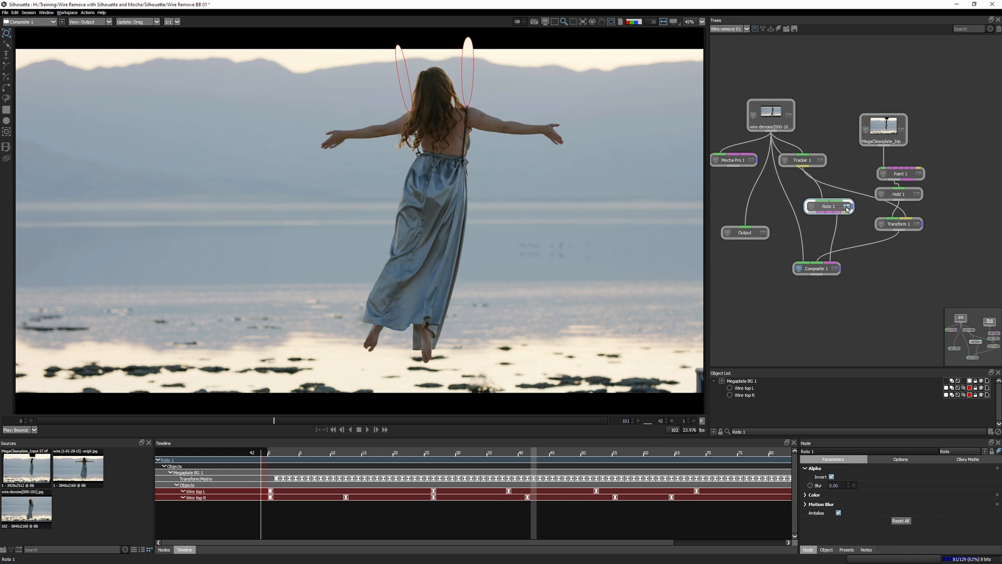
{"action": "left_click", "coordinate": [828, 206]}
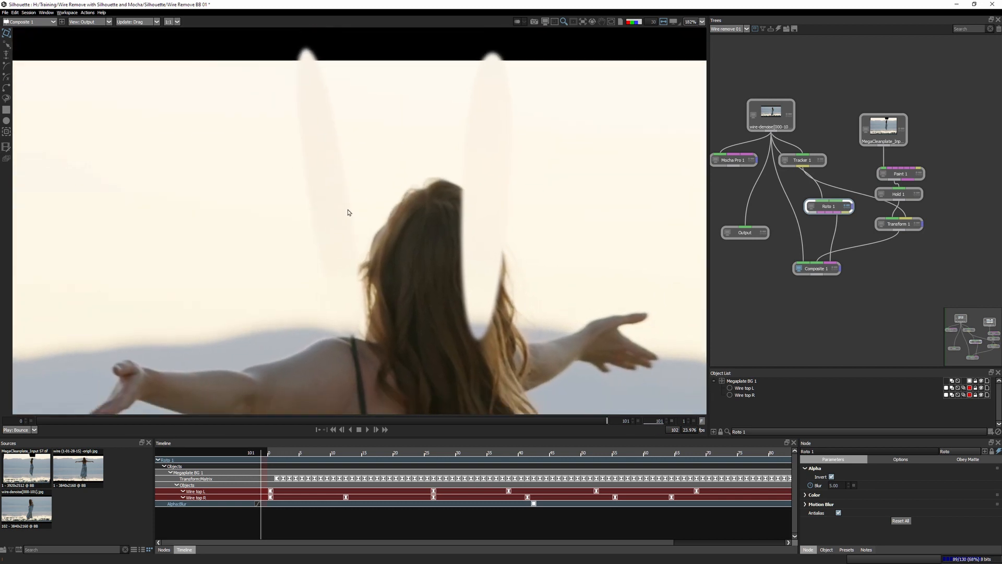
{"action": "mouse_move", "coordinate": [314, 214]}
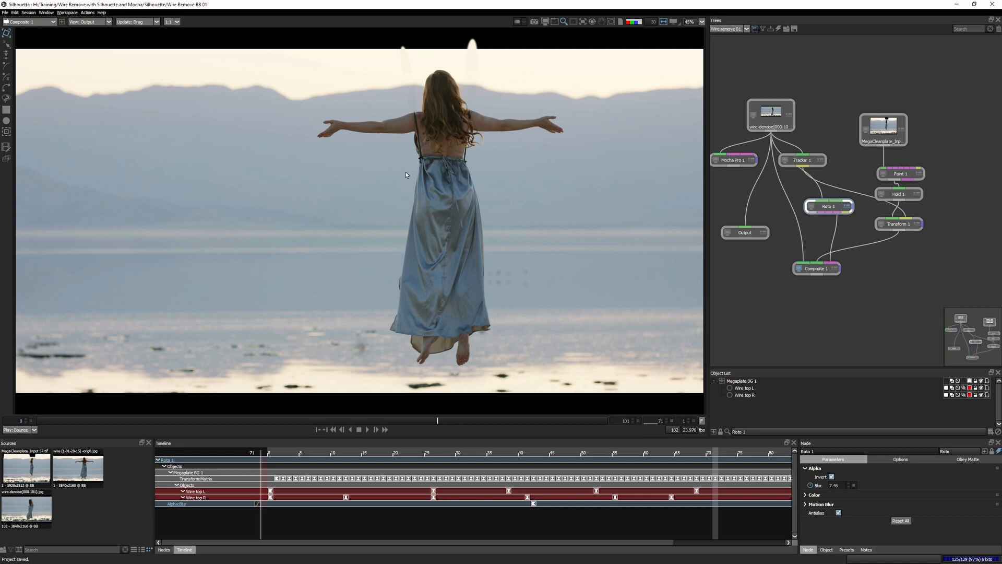
{"action": "mouse_move", "coordinate": [432, 427]}
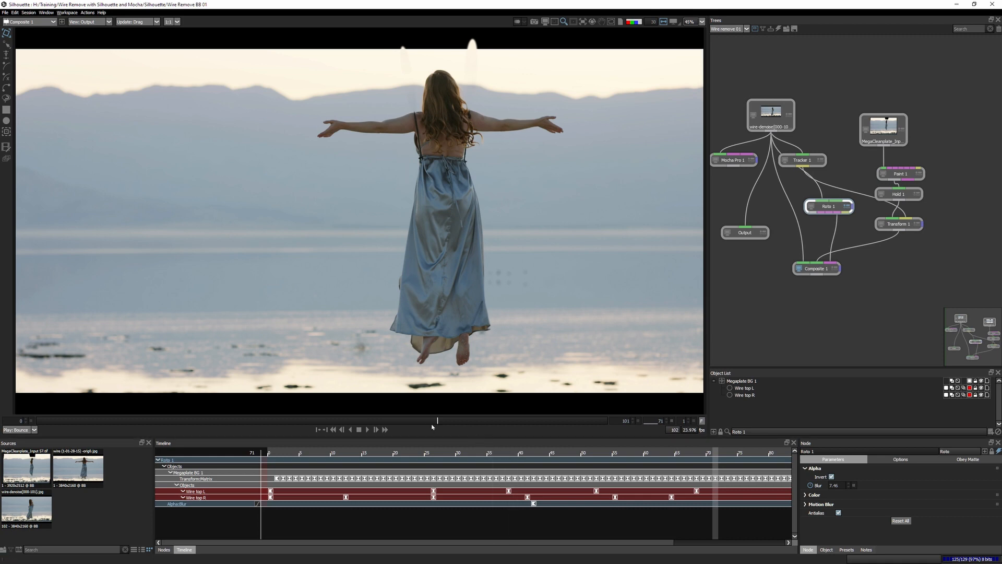